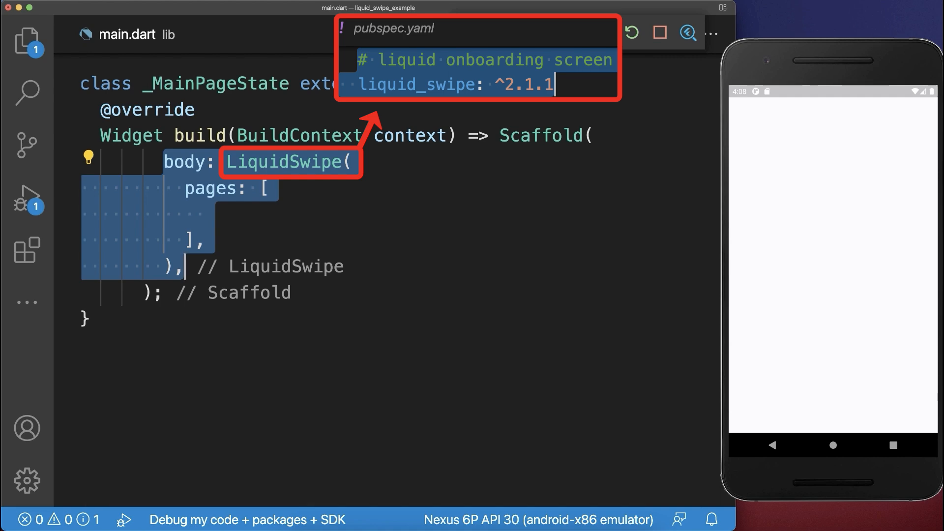
Swipe the side-reveal arrow on the emulator to pull the next coloured page across
{"action": "left_click", "coordinate": [601, 32]}
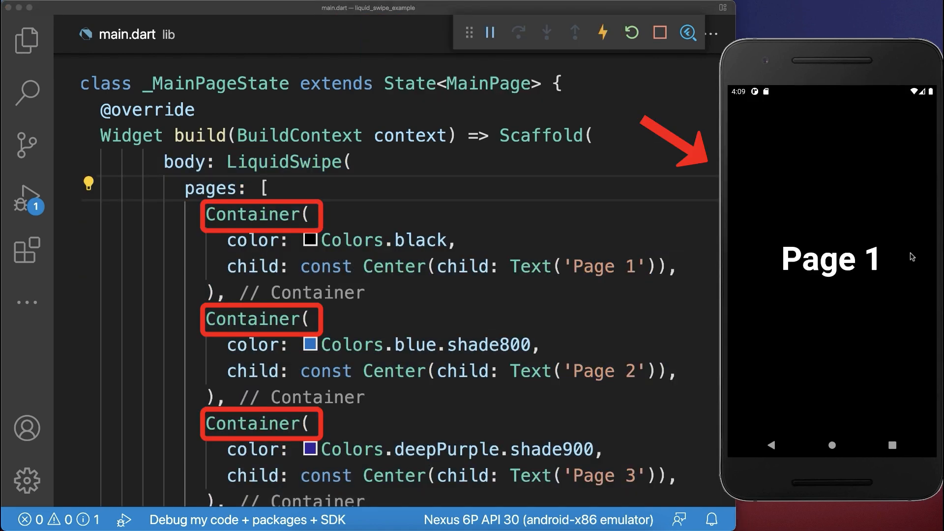
{"action": "left_click_drag", "start_coordinate": [873, 258], "coordinate": [752, 258]}
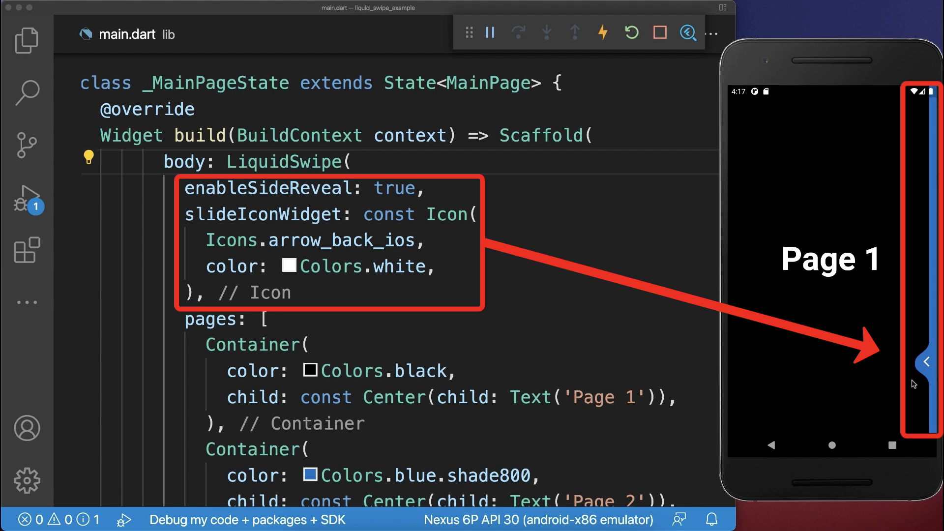
Drag the side reveal again to expose another onboarding page beneath SKIP and NEXT
{"action": "left_click_drag", "start_coordinate": [924, 361], "coordinate": [880, 361]}
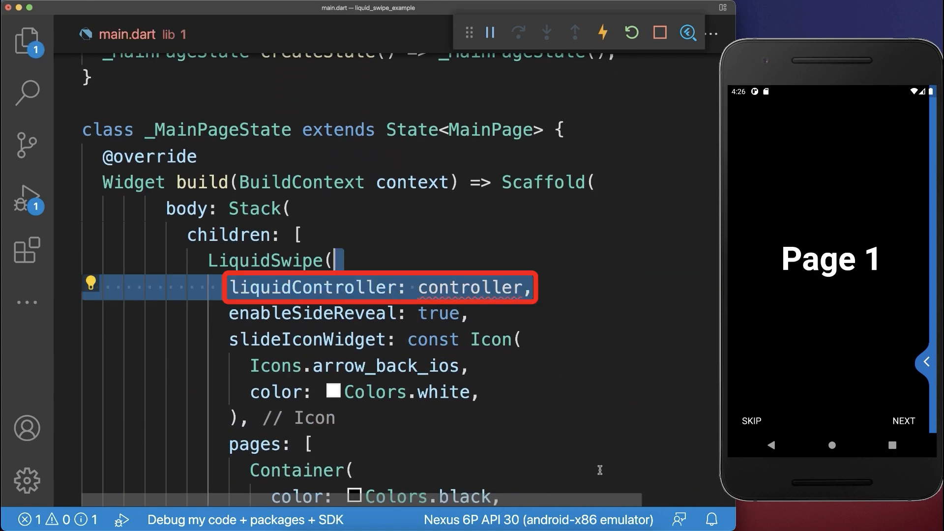
Declare final controller = LiquidController(); in _MainPageState and pass it as liquidController
{"action": "type", "text": "final controller = LiquidController();"}
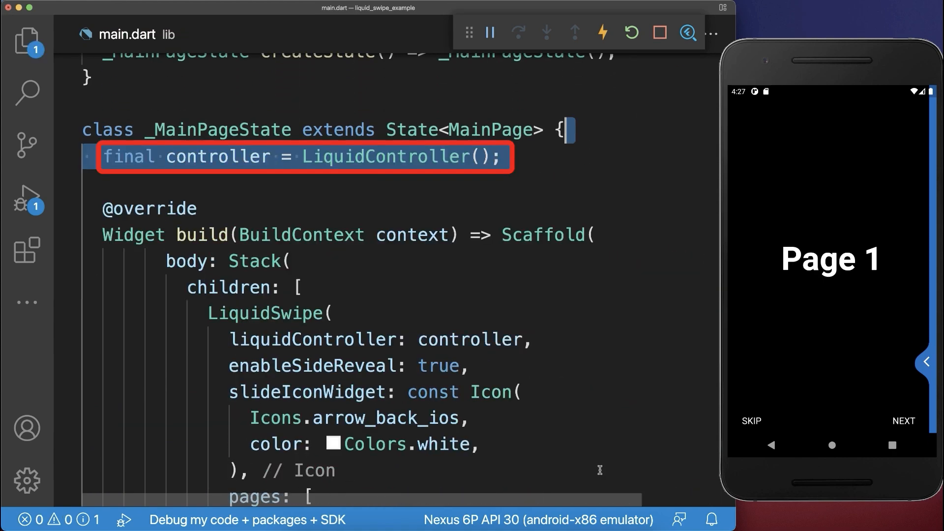
{"action": "double_click", "coordinate": [217, 157]}
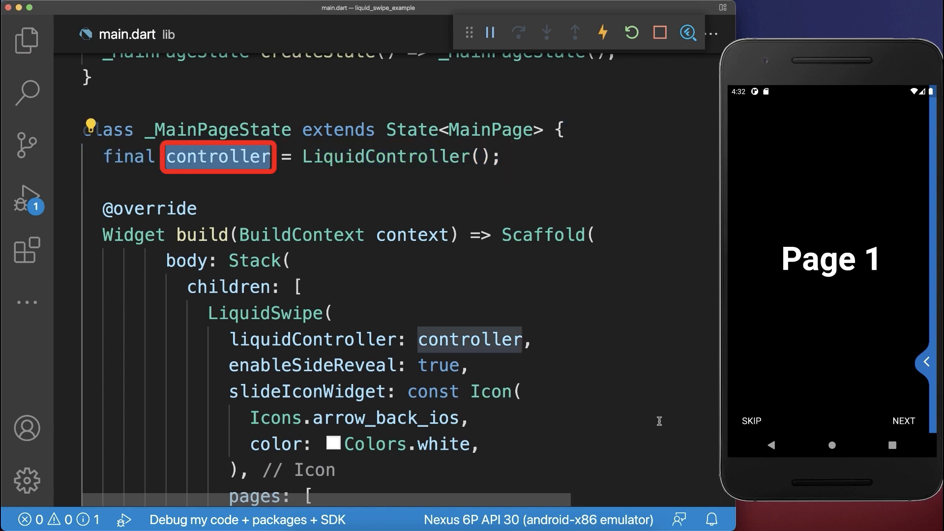
{"action": "scroll", "scroll_direction": "down", "scroll_amount": 3}
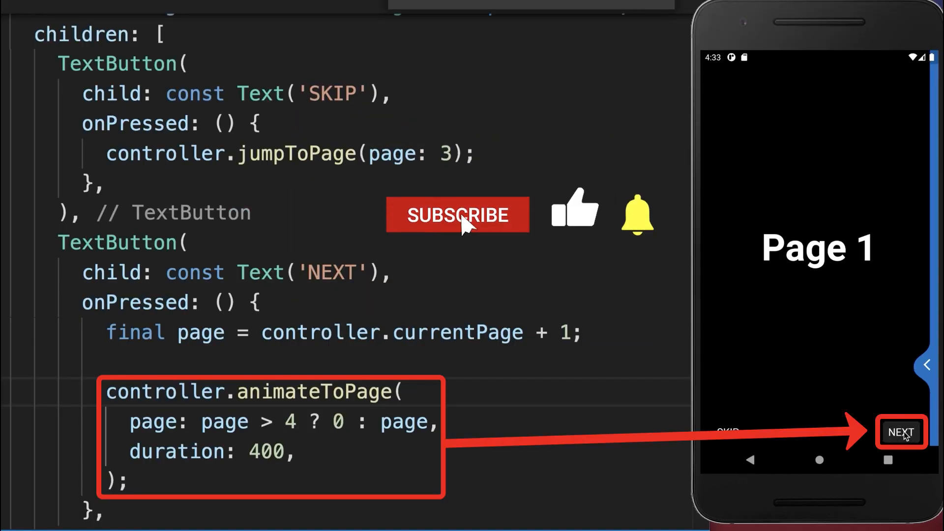
Try NEXT to animate forward and SKIP to jump straight to the last page on the emulator
{"action": "left_click", "coordinate": [901, 432]}
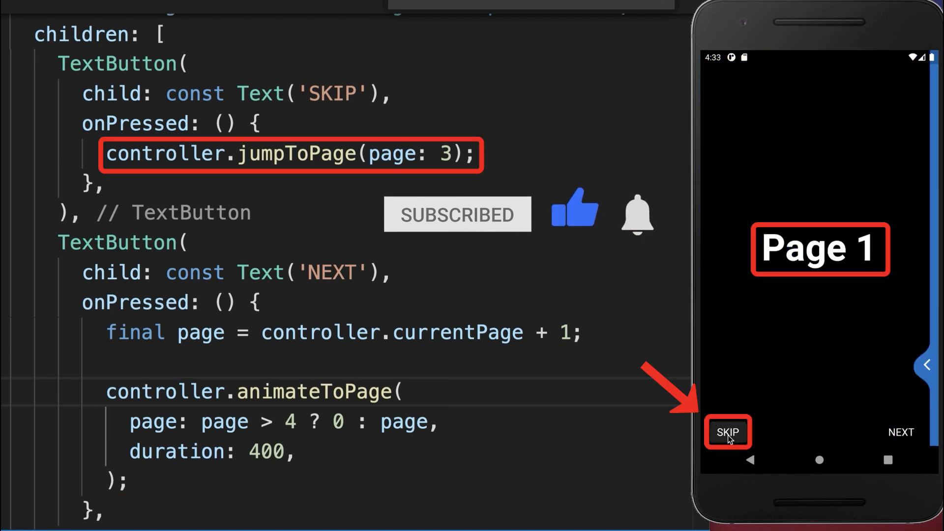
{"action": "left_click", "coordinate": [728, 432]}
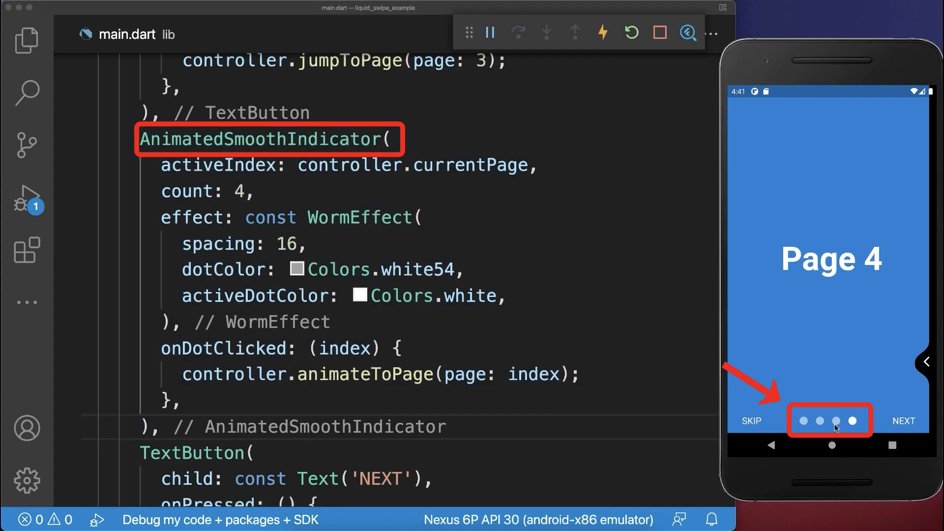
Tap indicator dots on the emulator so the worm indicator animates to the third and another page
{"action": "left_click", "coordinate": [836, 420]}
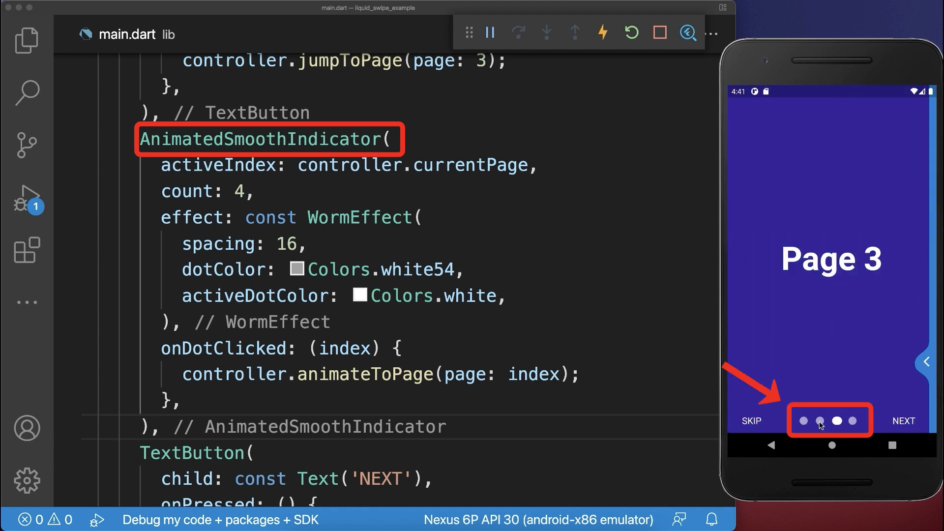
{"action": "left_click", "coordinate": [819, 420]}
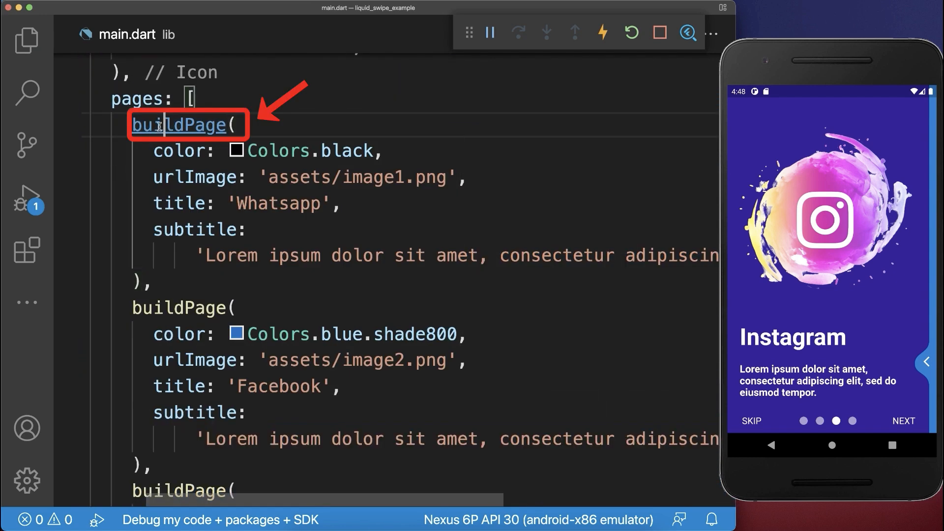
Inspect the buildPage helper that builds each image page with title and subtitle
{"action": "left_click", "coordinate": [176, 125]}
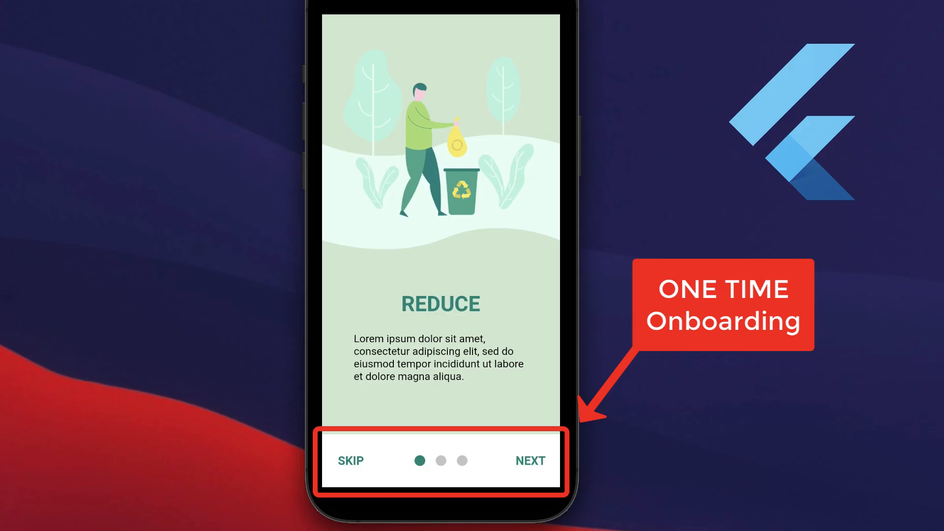
Advance the demo from REDUCE to REUSE with NEXT, then Get Started to reach the Home page
{"action": "left_click", "coordinate": [530, 461]}
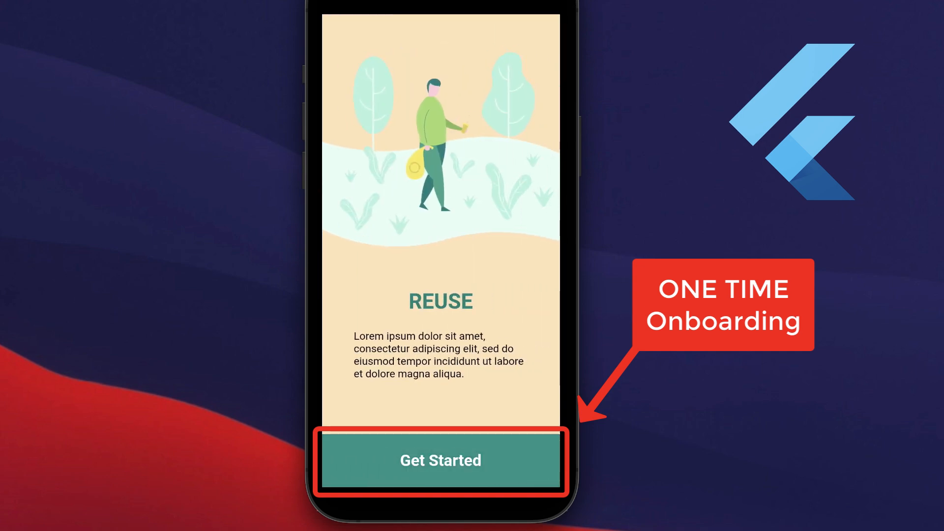
{"action": "left_click", "coordinate": [441, 460]}
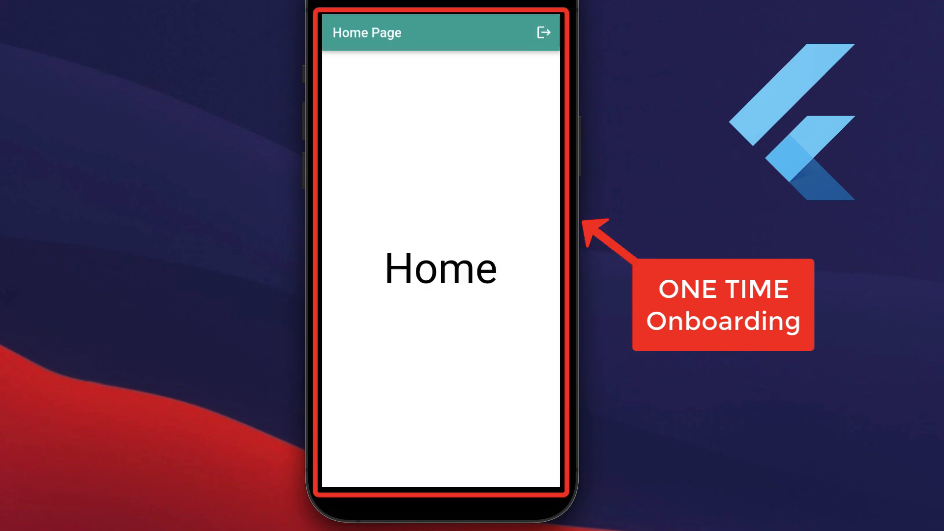